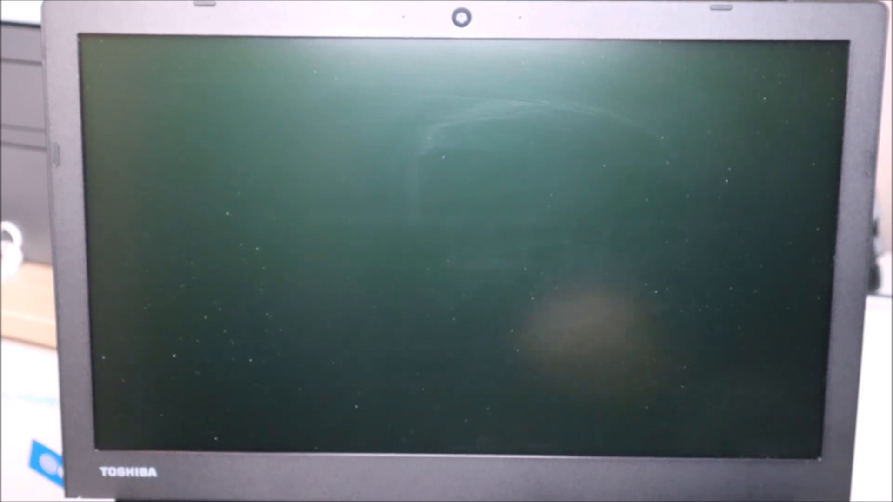
# - Request the boot menu with F12 repeatedly while the laptop starts up
pyautogui.press('F12')
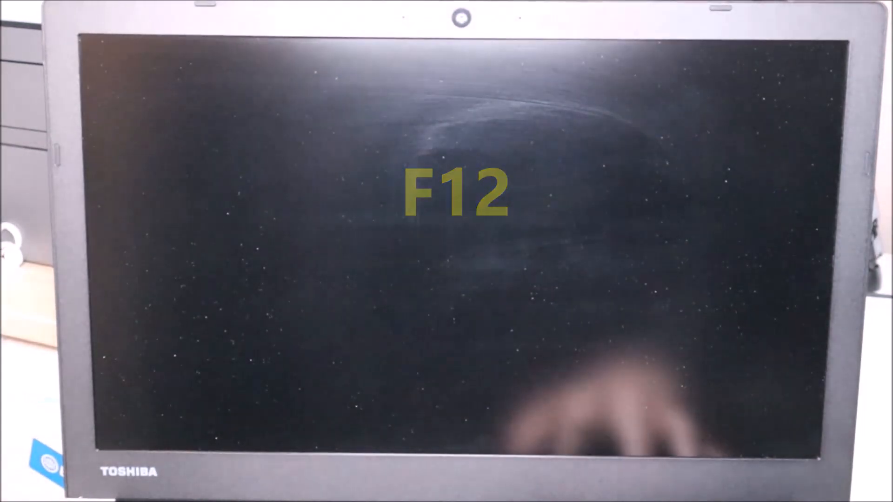
pyautogui.press('f12')
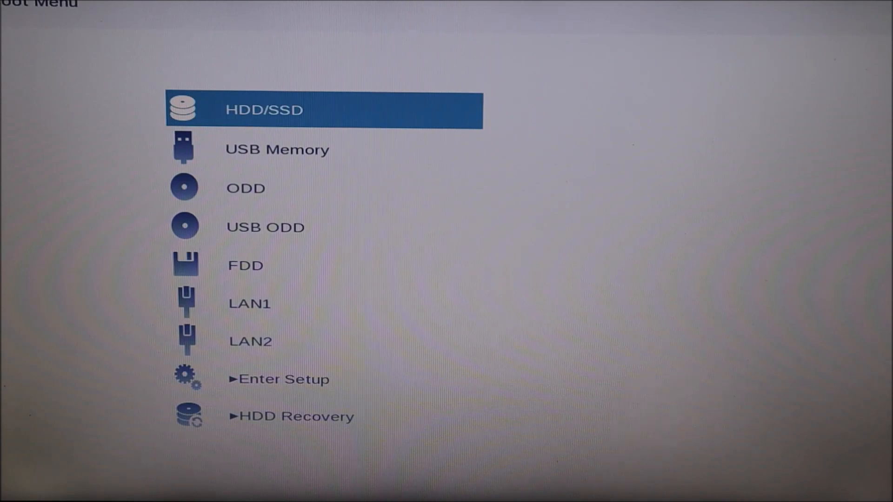
# - Move the boot menu selection down past the boot devices to Enter Setup
pyautogui.press('down')
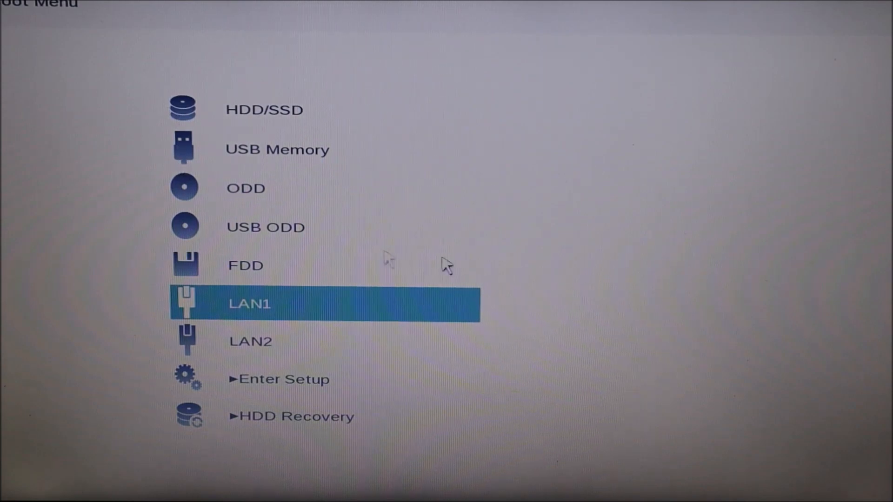
pyautogui.moveTo(660, 250)
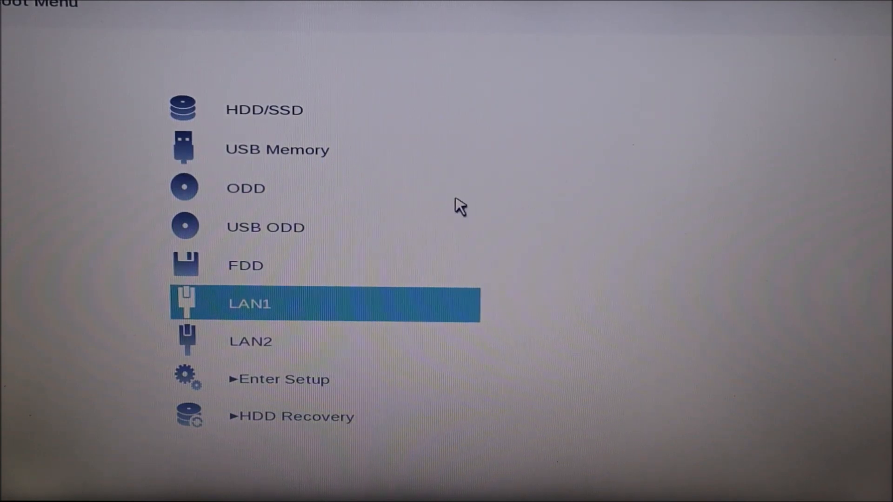
pyautogui.press('Up')
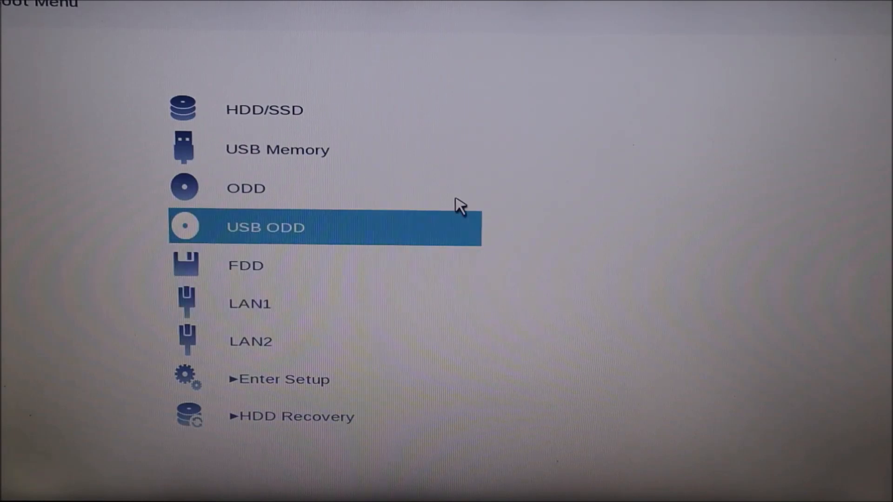
pyautogui.press('Down')
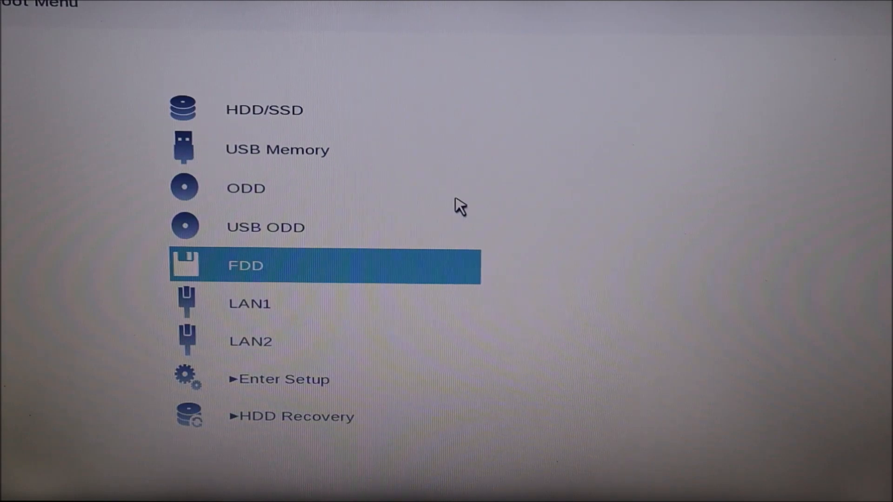
pyautogui.press('Down')
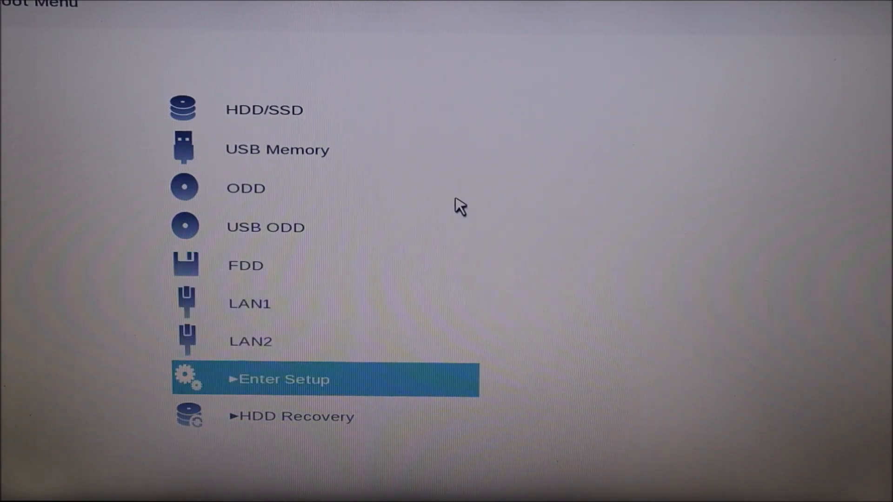
# - Enter the BIOS Setup Utility and review System Time and Date on the Main page
pyautogui.click(283, 380)
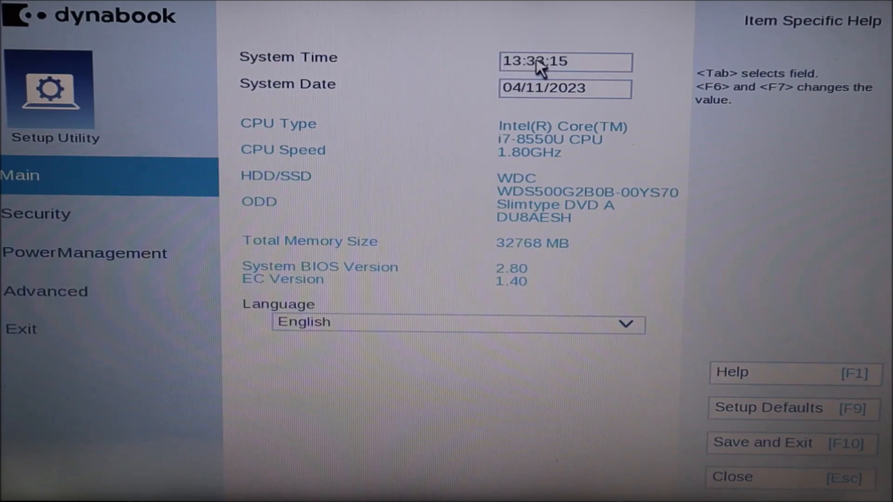
pyautogui.moveTo(389, 84)
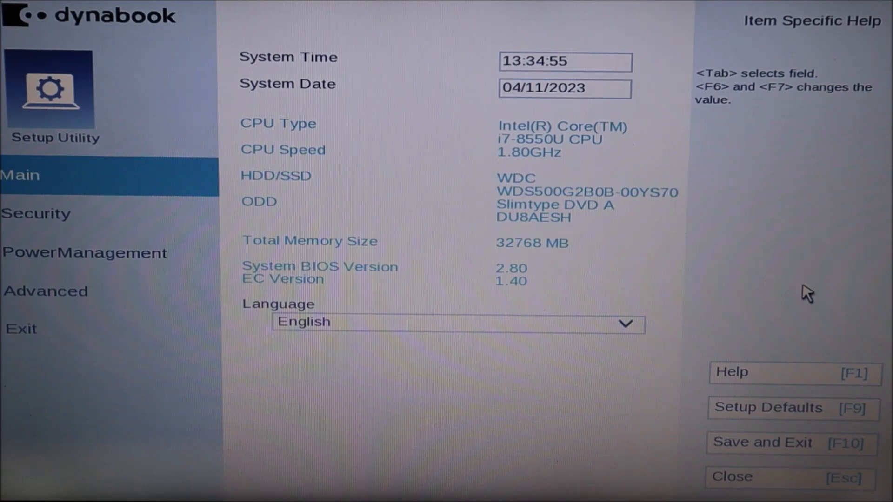
pyautogui.moveTo(469, 105)
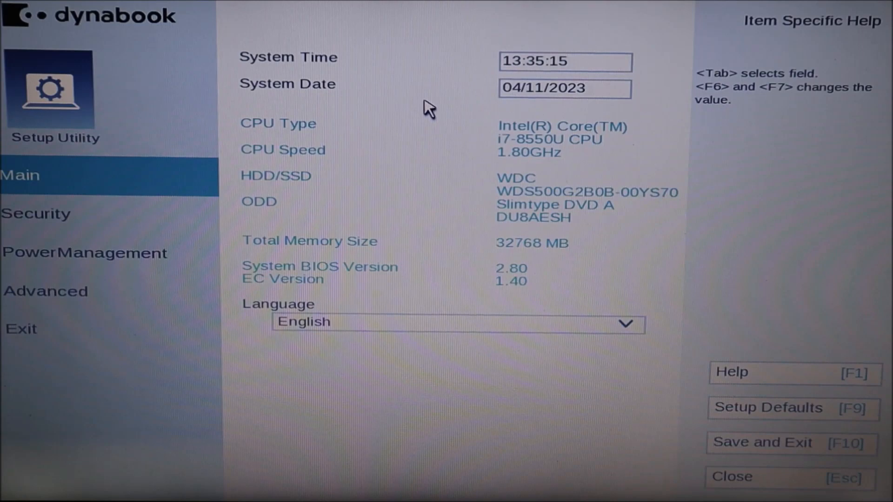
pyautogui.moveTo(124, 159)
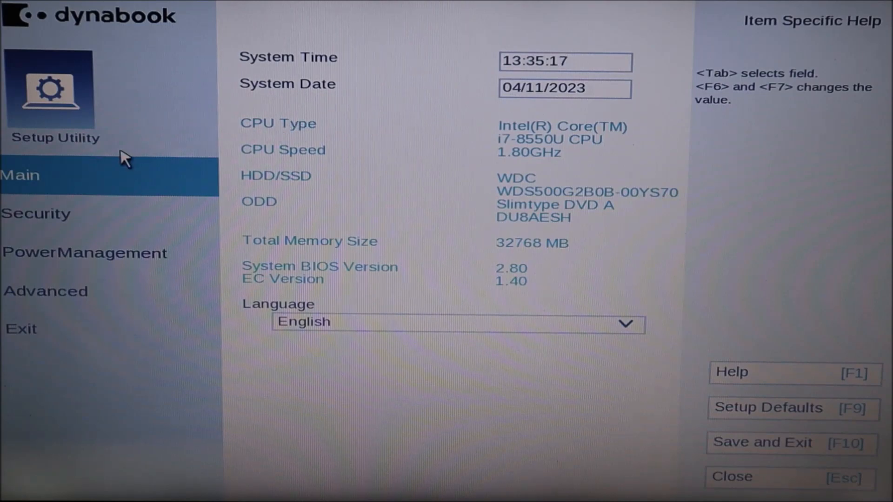
pyautogui.moveTo(107, 299)
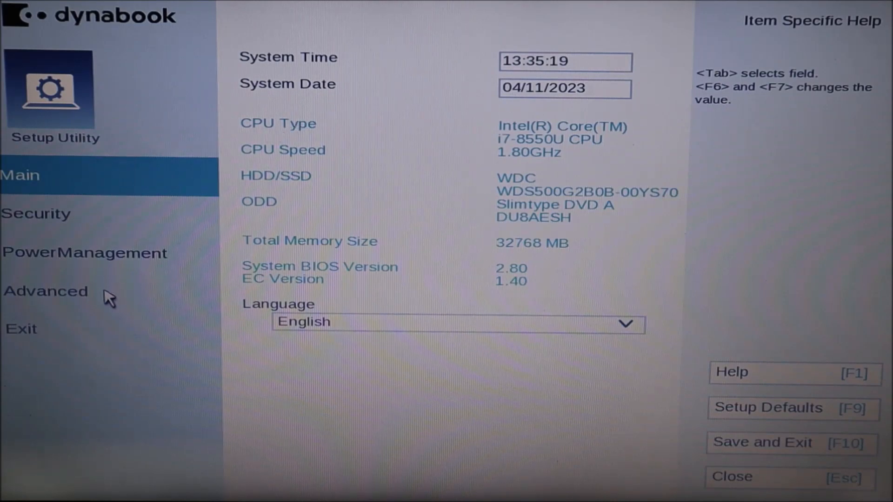
# - Switch to the Advanced page listing virtualization, SGX, USB and boot-order settings
pyautogui.click(45, 291)
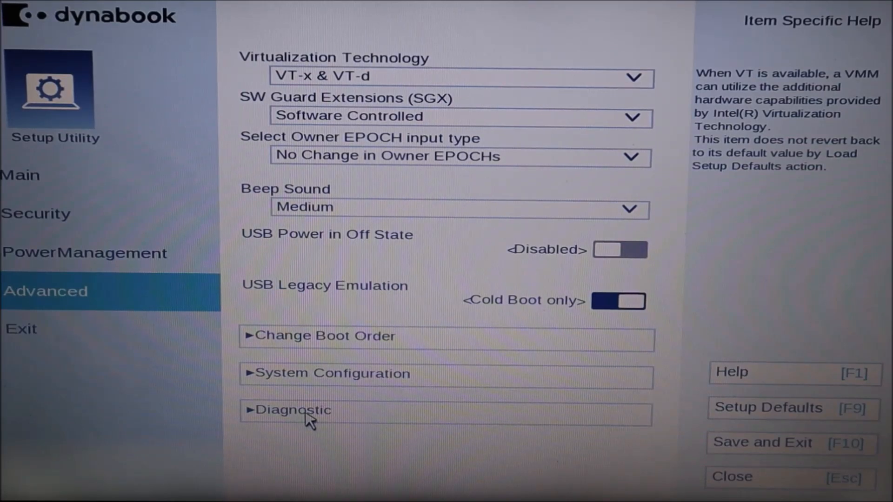
pyautogui.moveTo(118, 289)
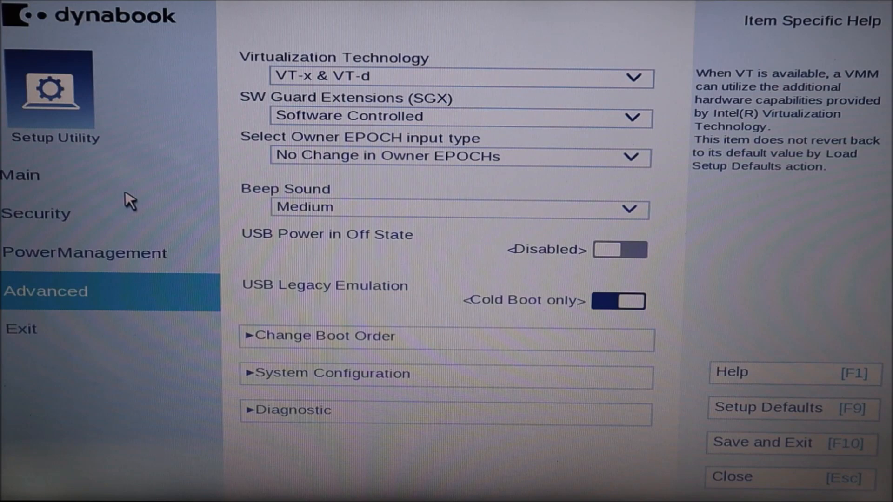
pyautogui.moveTo(51, 351)
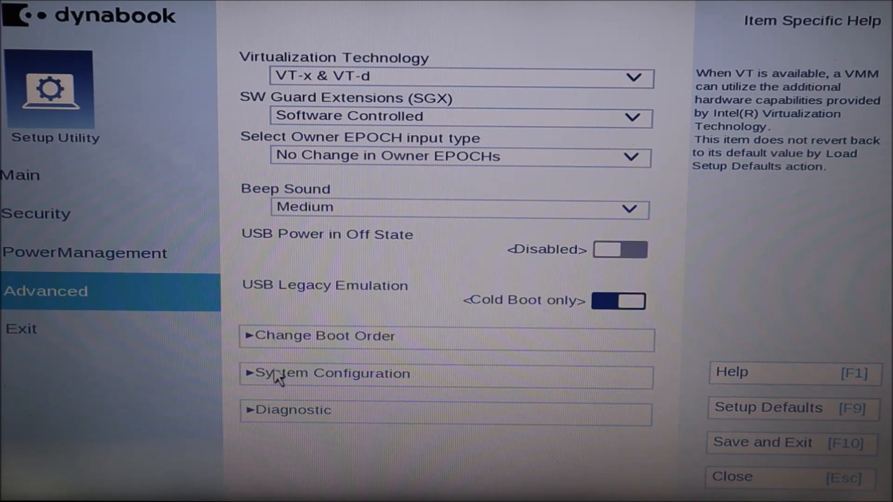
pyautogui.moveTo(333, 418)
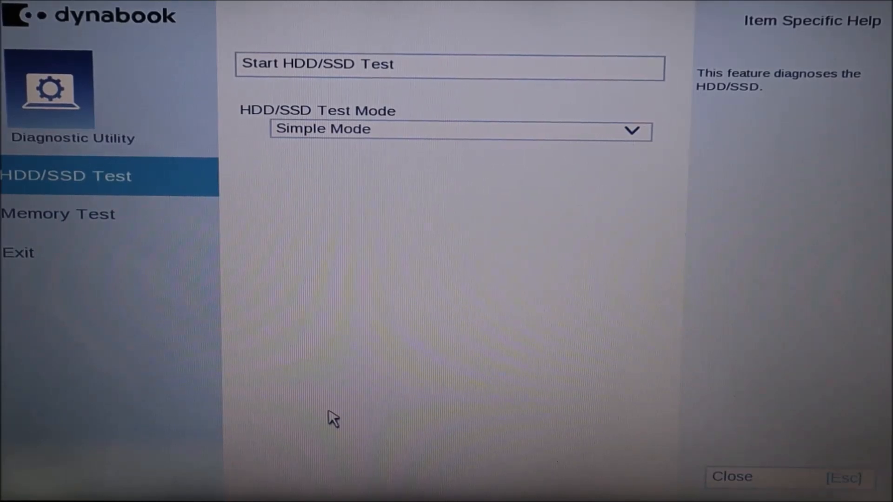
pyautogui.moveTo(61, 217)
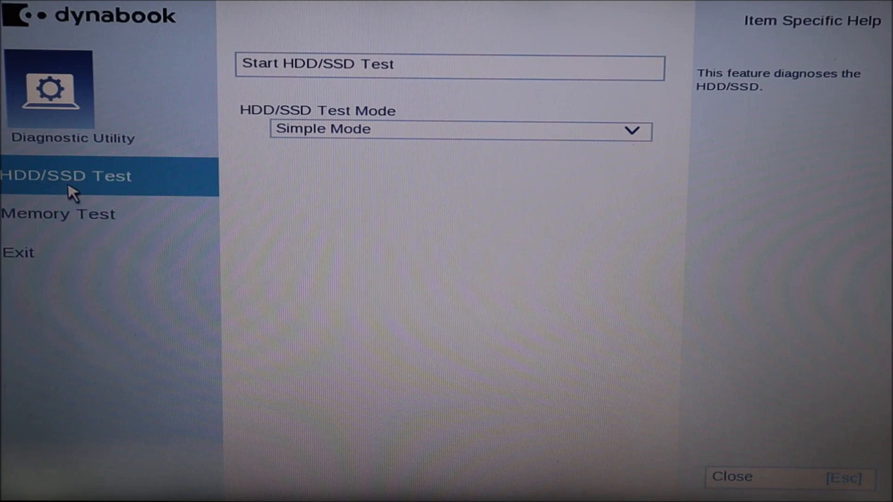
pyautogui.moveTo(120, 187)
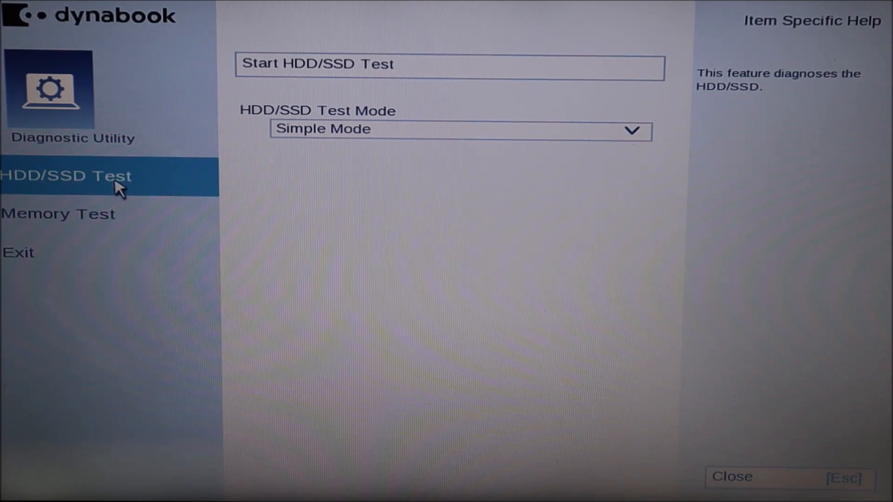
pyautogui.moveTo(323, 227)
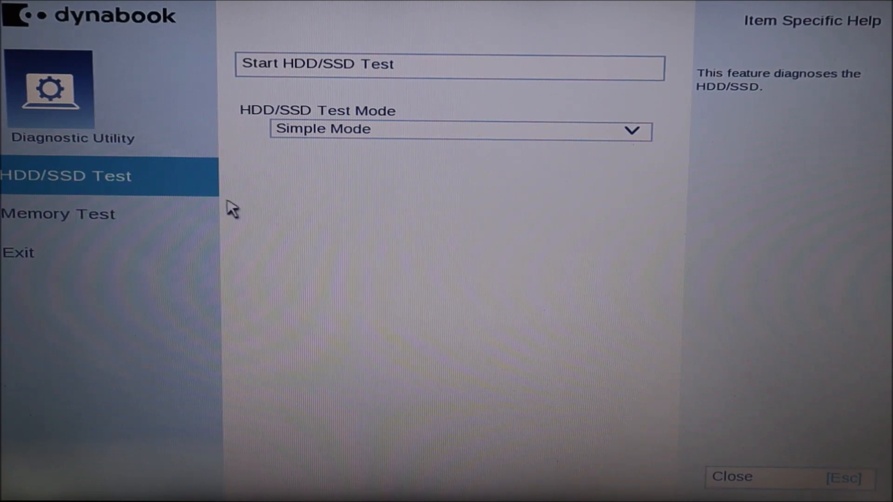
pyautogui.moveTo(142, 190)
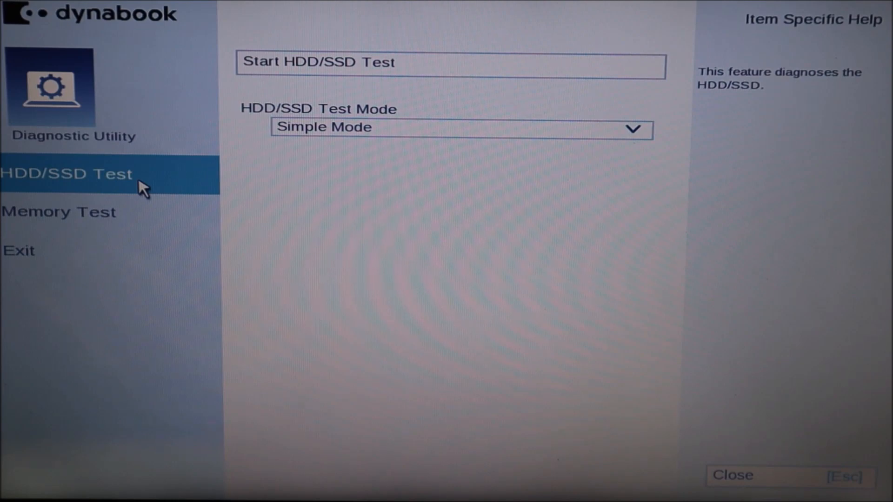
pyautogui.moveTo(427, 170)
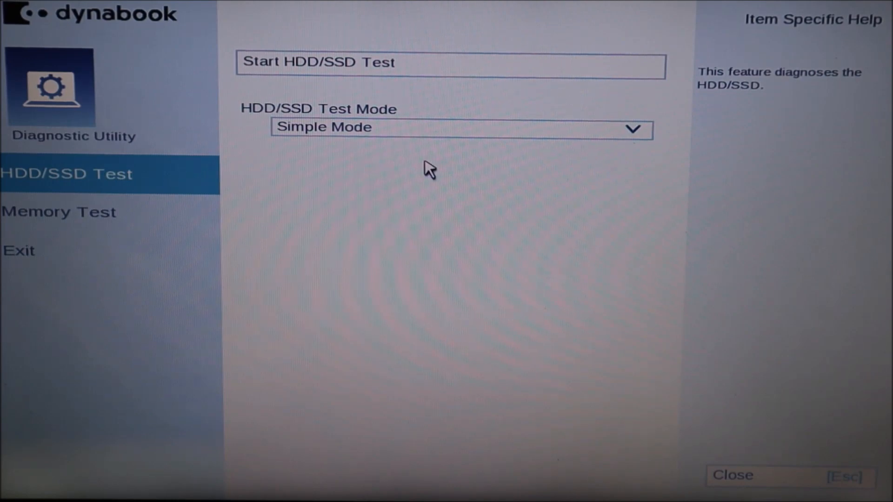